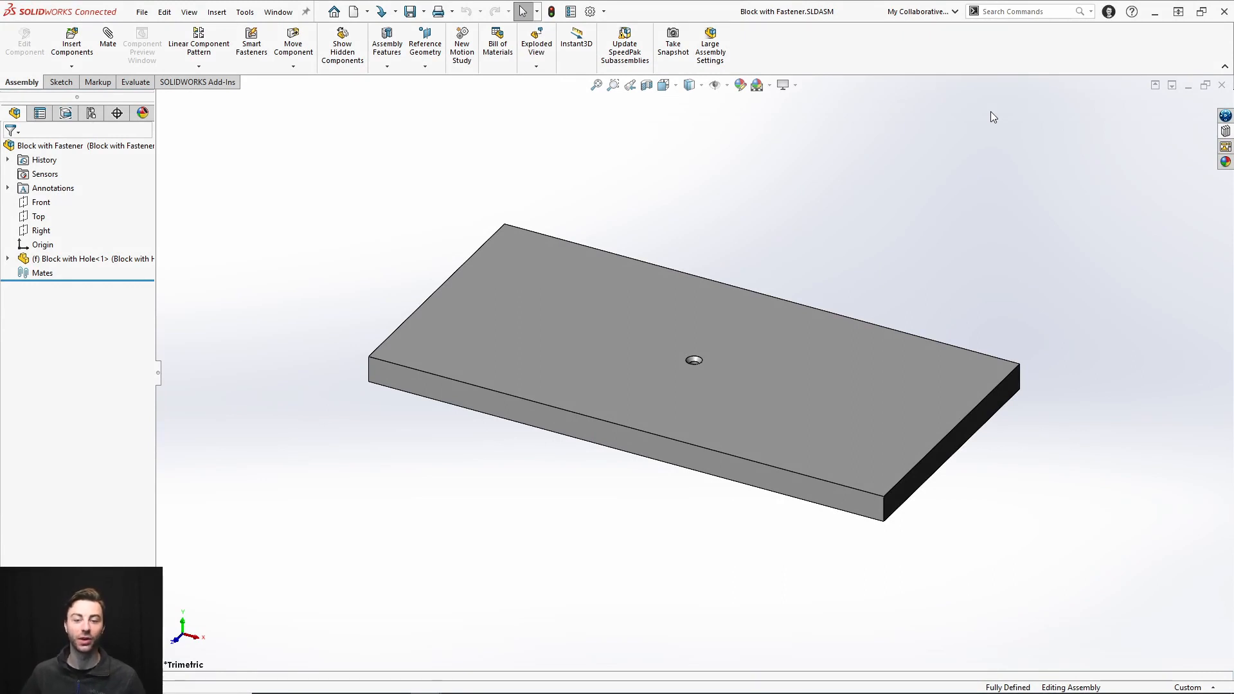
{"action": "mouse_move", "coordinate": [919, 227]}
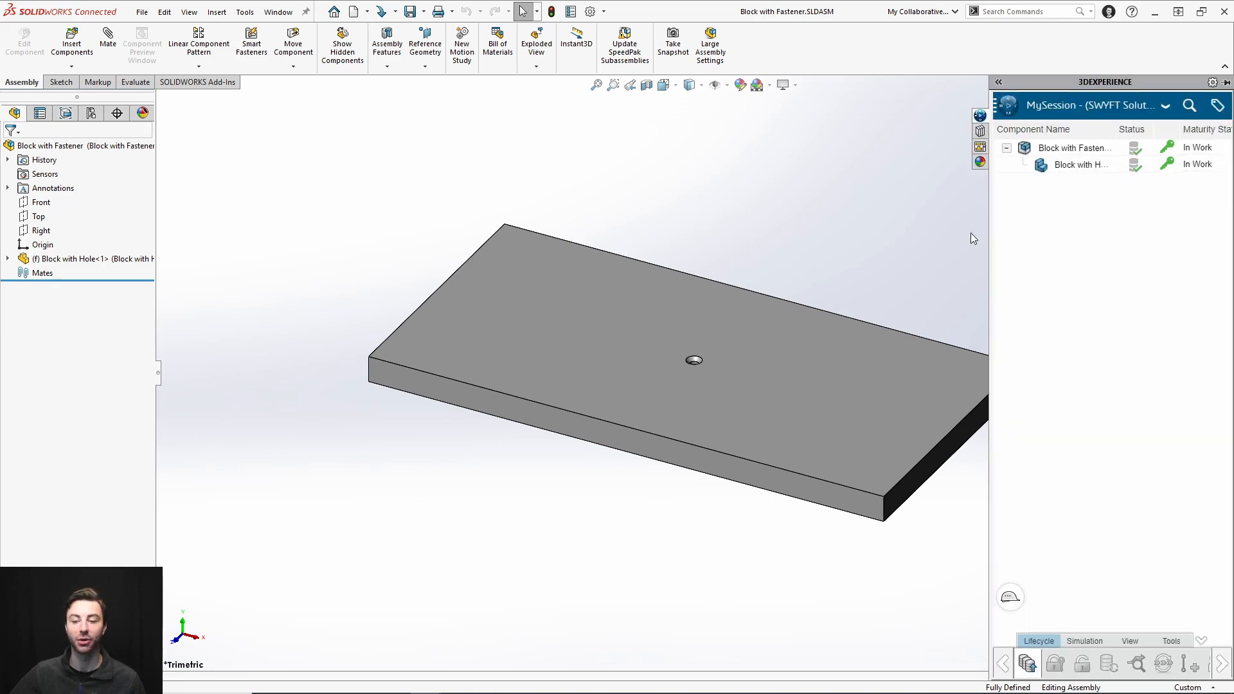
{"action": "mouse_move", "coordinate": [922, 219]}
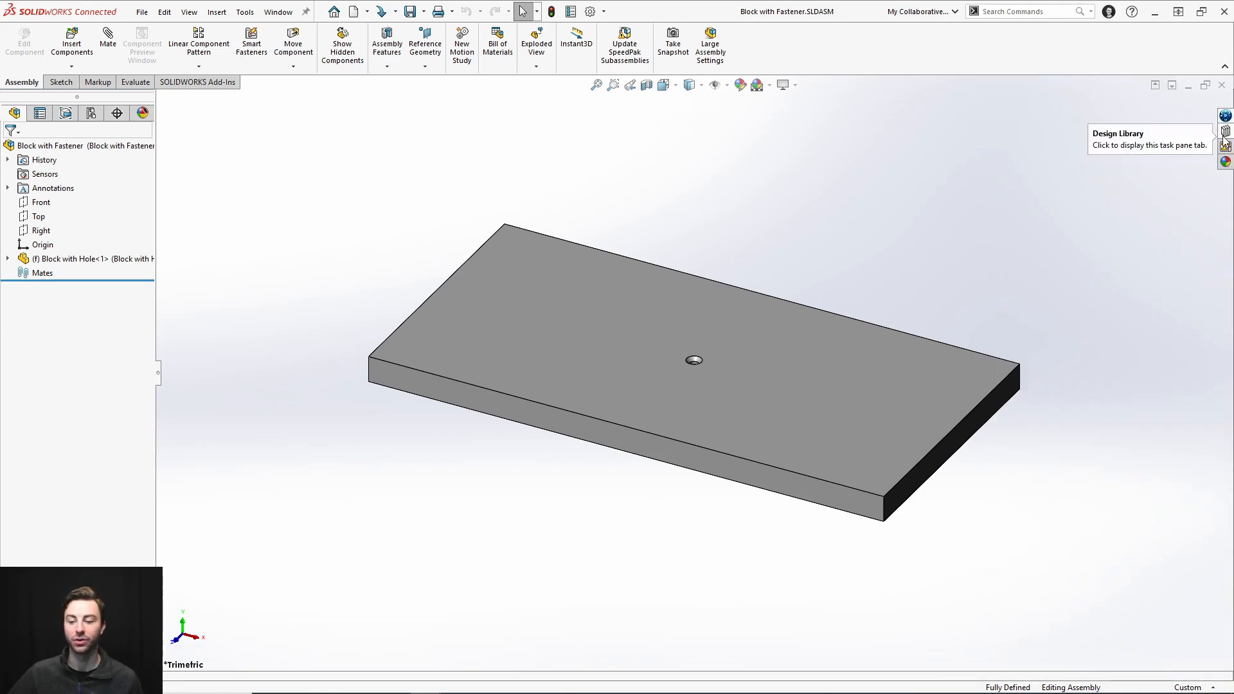
Step: Browse the Design Library's Toolbox catalogue to the Hex Head bolt types
{"action": "left_click", "coordinate": [1225, 132]}
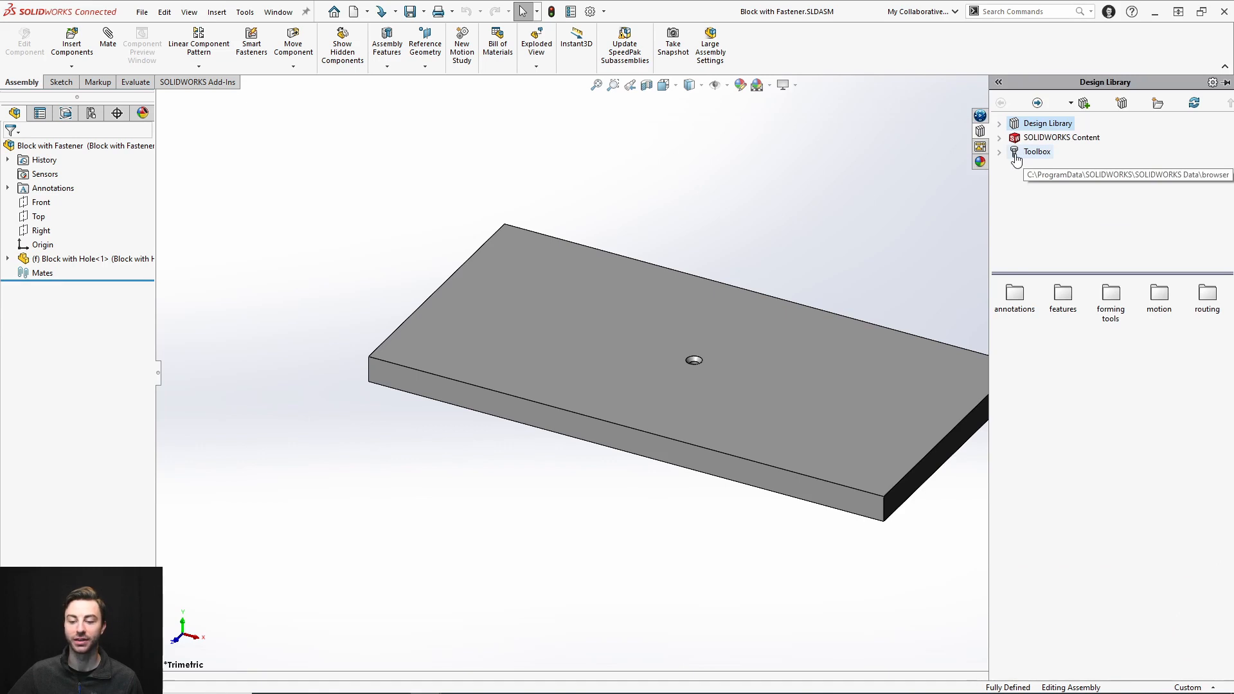
{"action": "left_click", "coordinate": [1016, 151]}
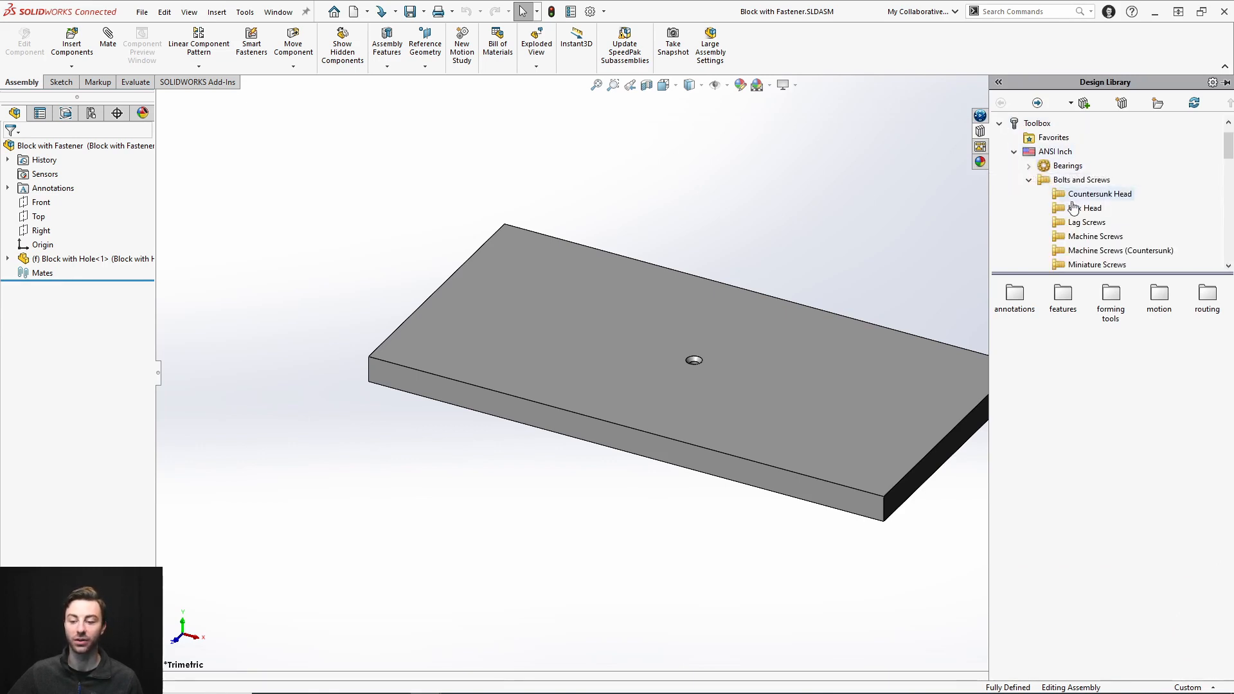
{"action": "left_click", "coordinate": [1084, 207]}
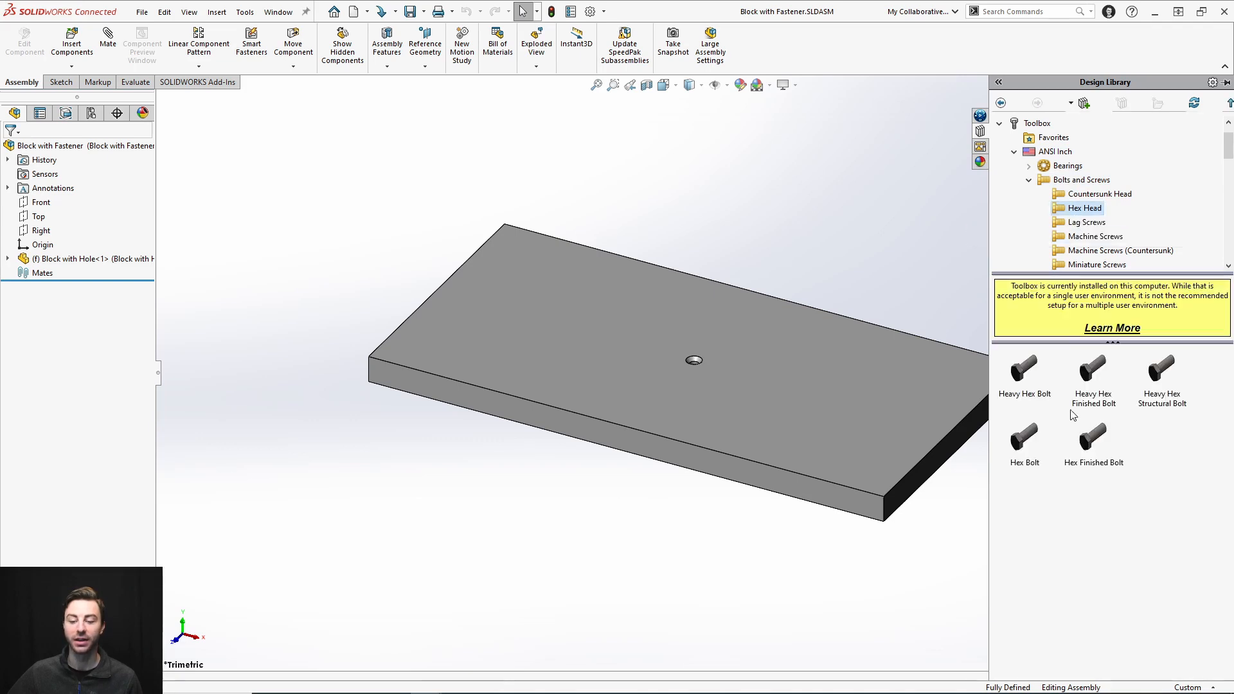
{"action": "mouse_move", "coordinate": [1094, 228]}
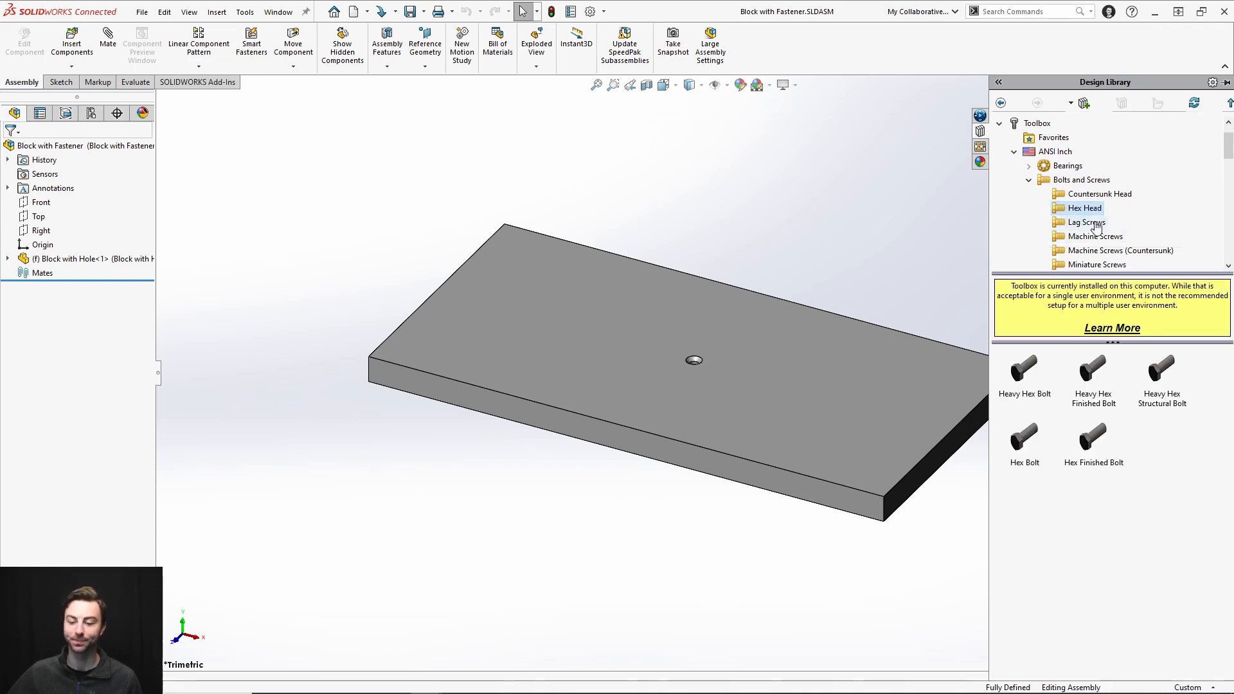
{"action": "mouse_move", "coordinate": [1085, 207]}
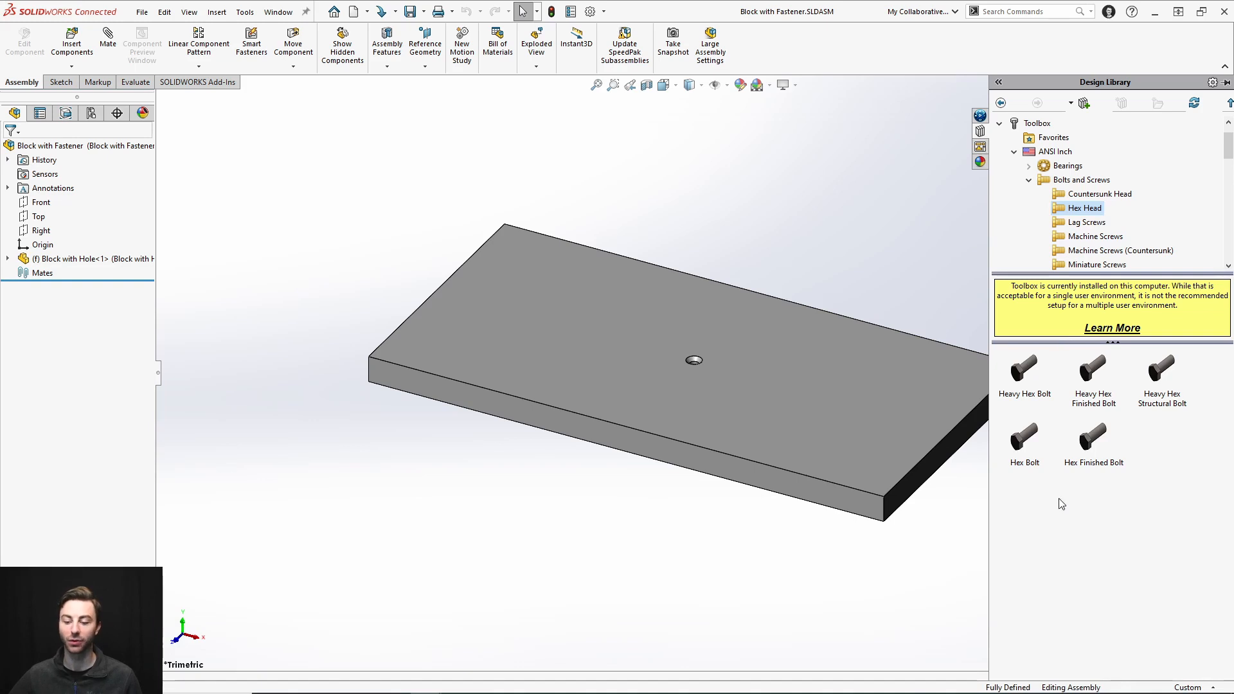
{"action": "mouse_move", "coordinate": [1038, 505]}
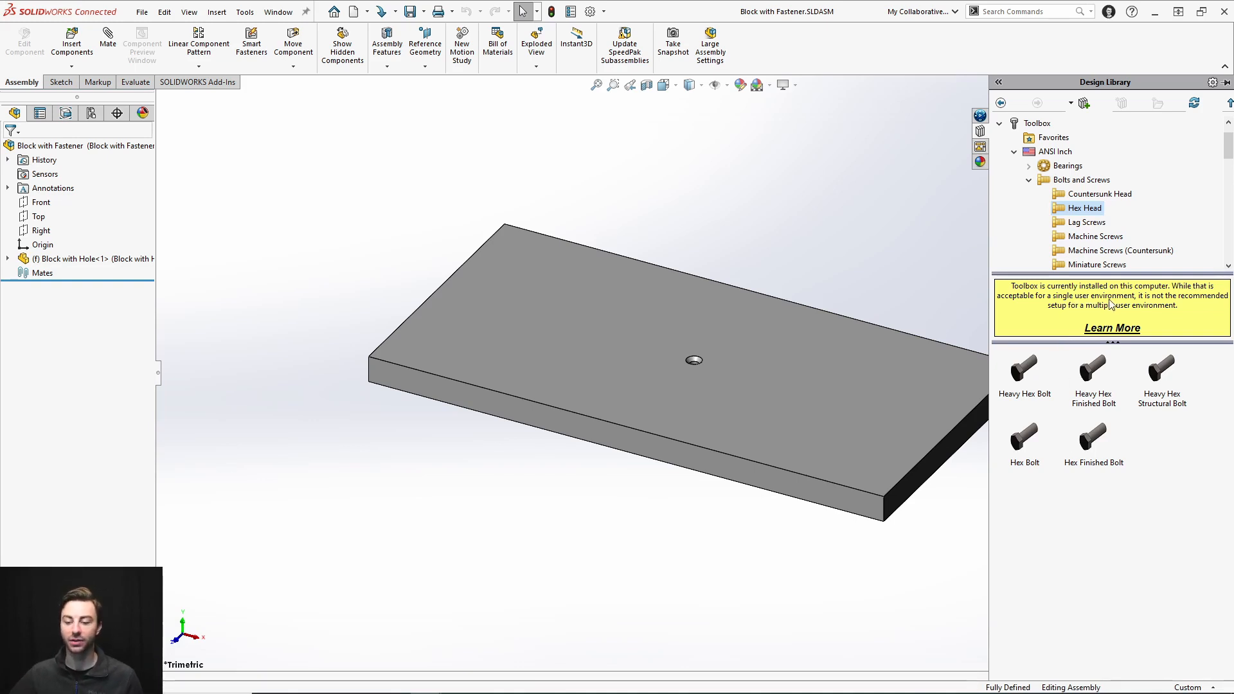
{"action": "mouse_move", "coordinate": [1112, 305]}
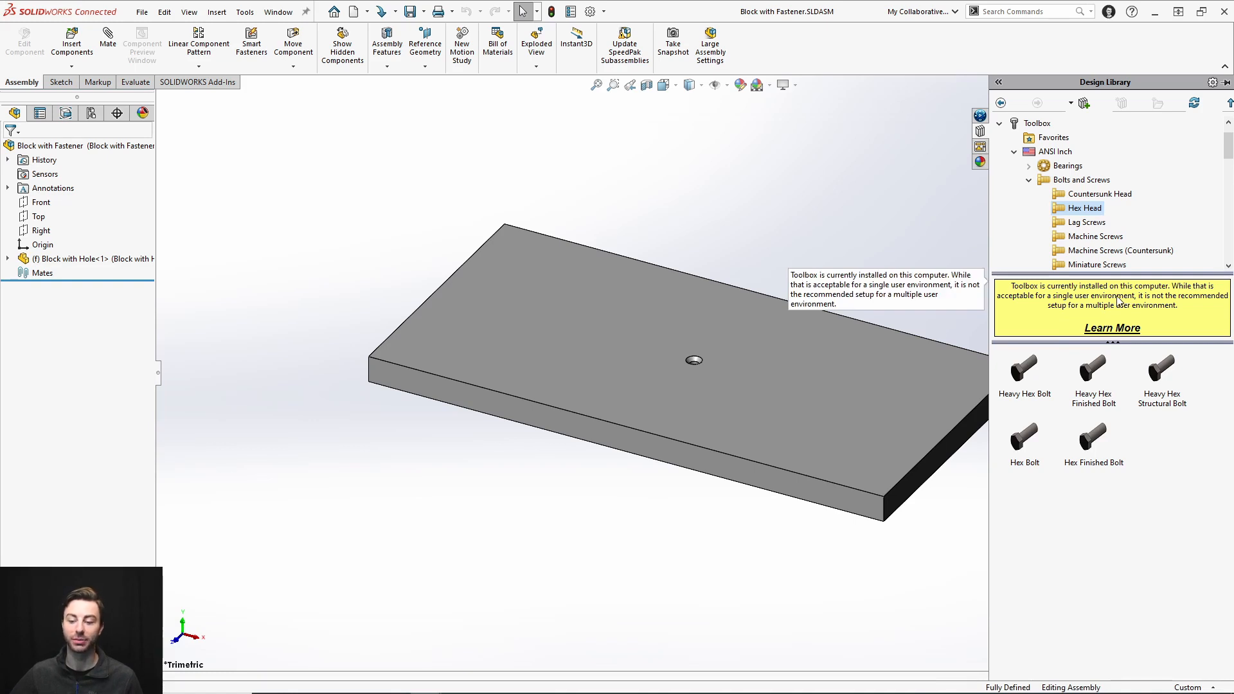
{"action": "mouse_move", "coordinate": [1114, 303]}
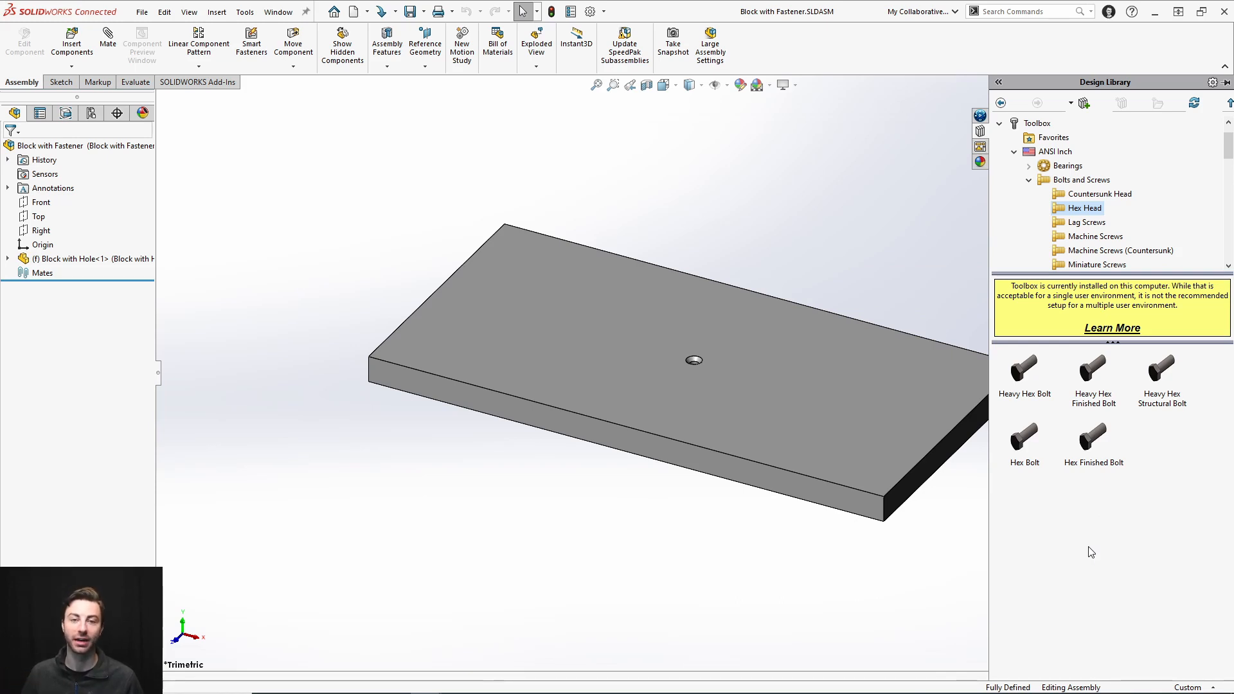
{"action": "mouse_move", "coordinate": [1091, 627]}
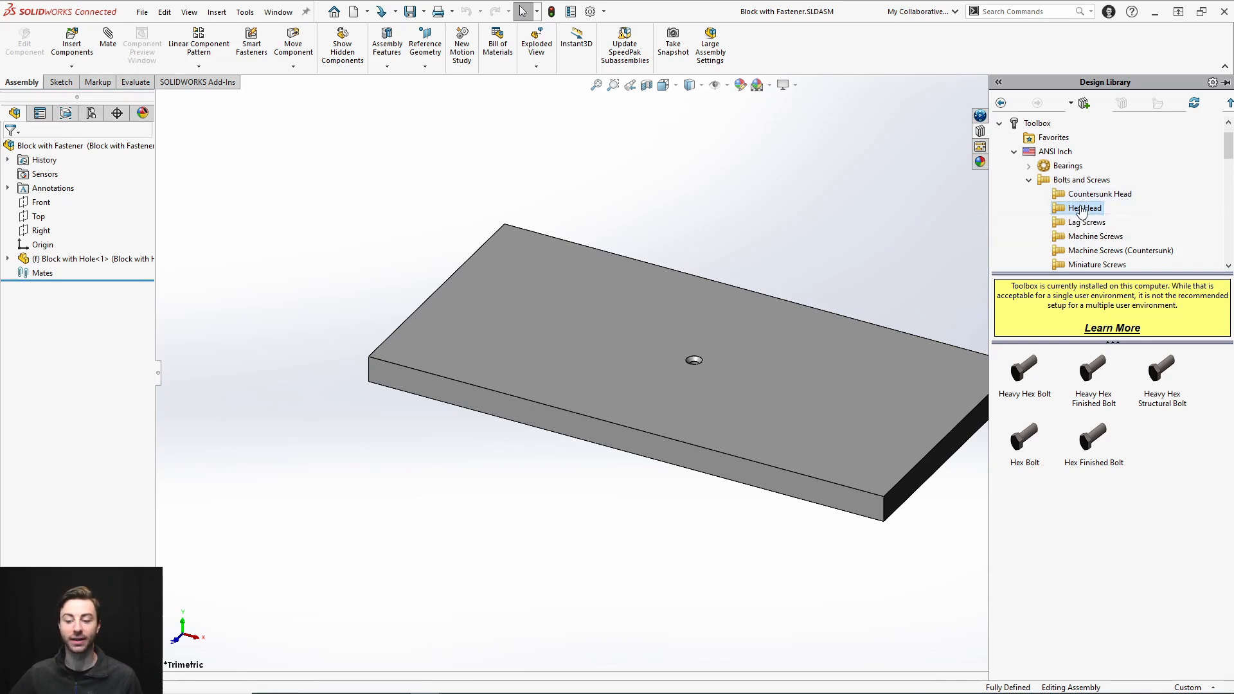
{"action": "mouse_move", "coordinate": [1086, 208]}
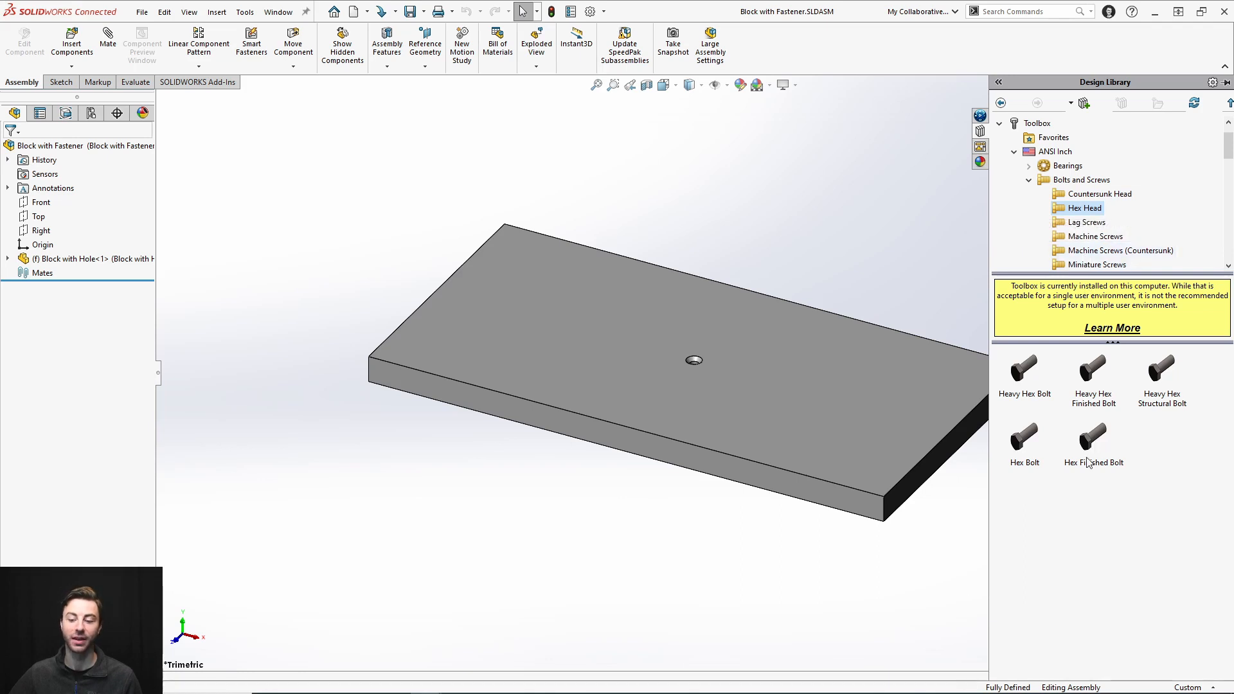
{"action": "mouse_move", "coordinate": [1086, 491]}
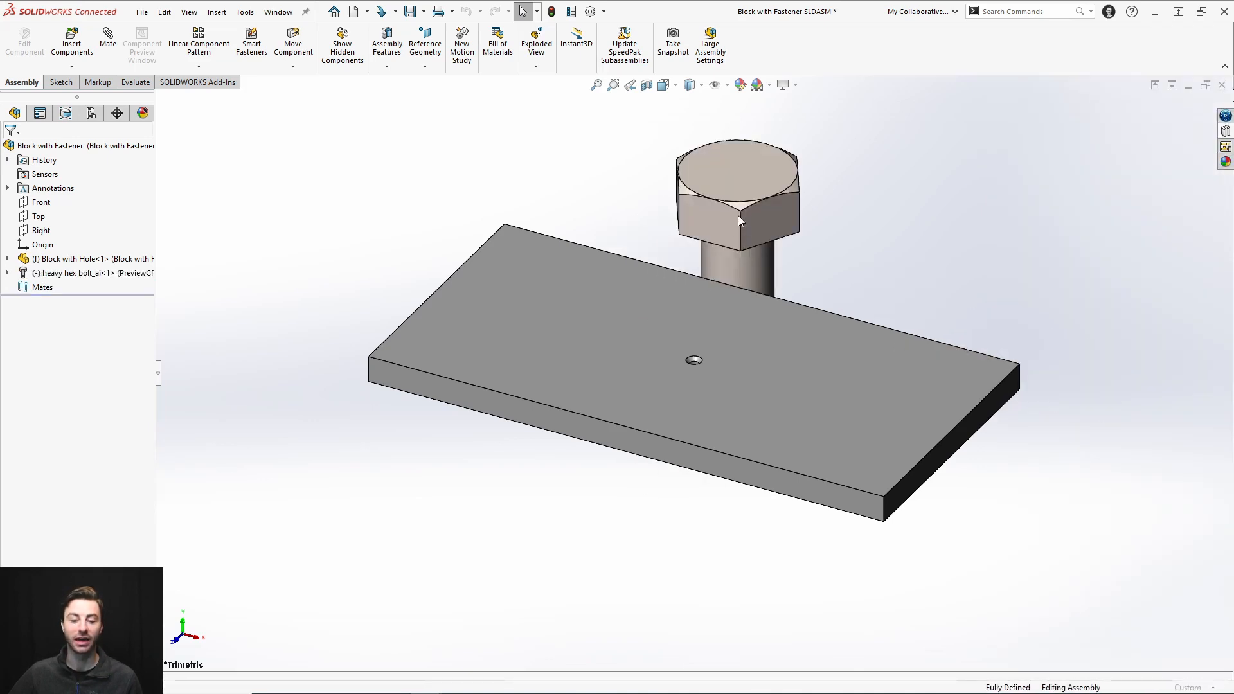
Step: Place the heavy hex bolt at size 1/2-13, 0.5 long, and confirm its configuration
{"action": "double_click", "coordinate": [736, 197]}
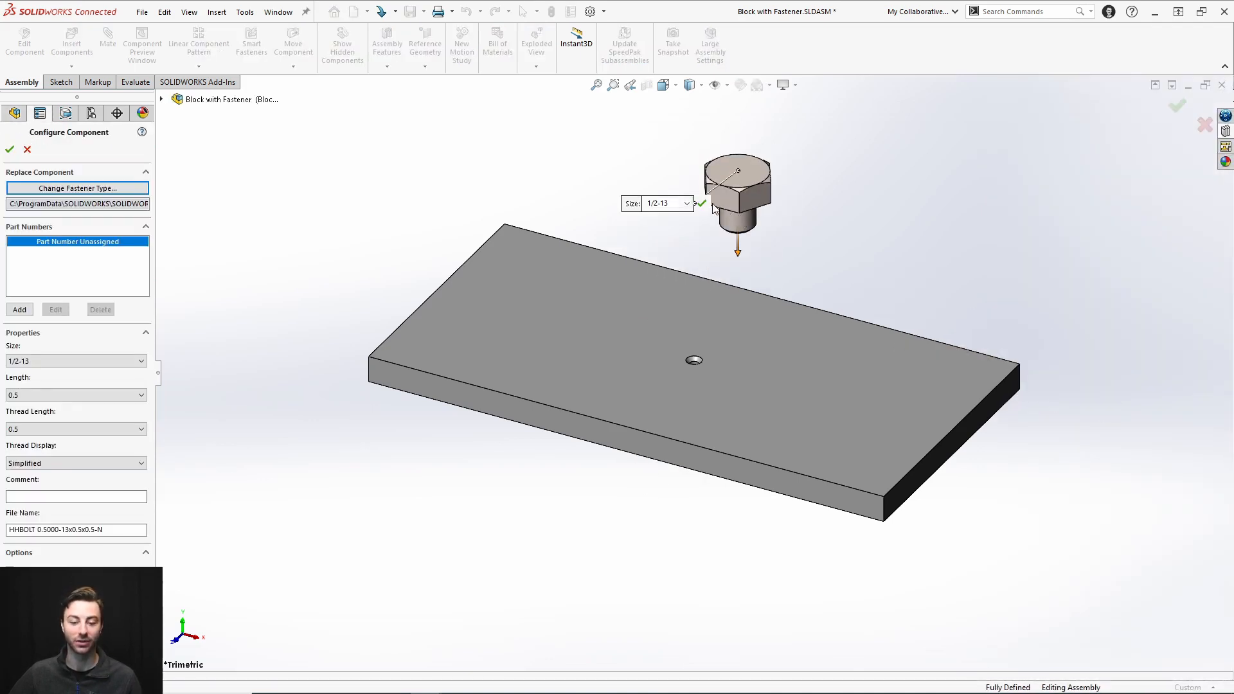
{"action": "left_click", "coordinate": [664, 203]}
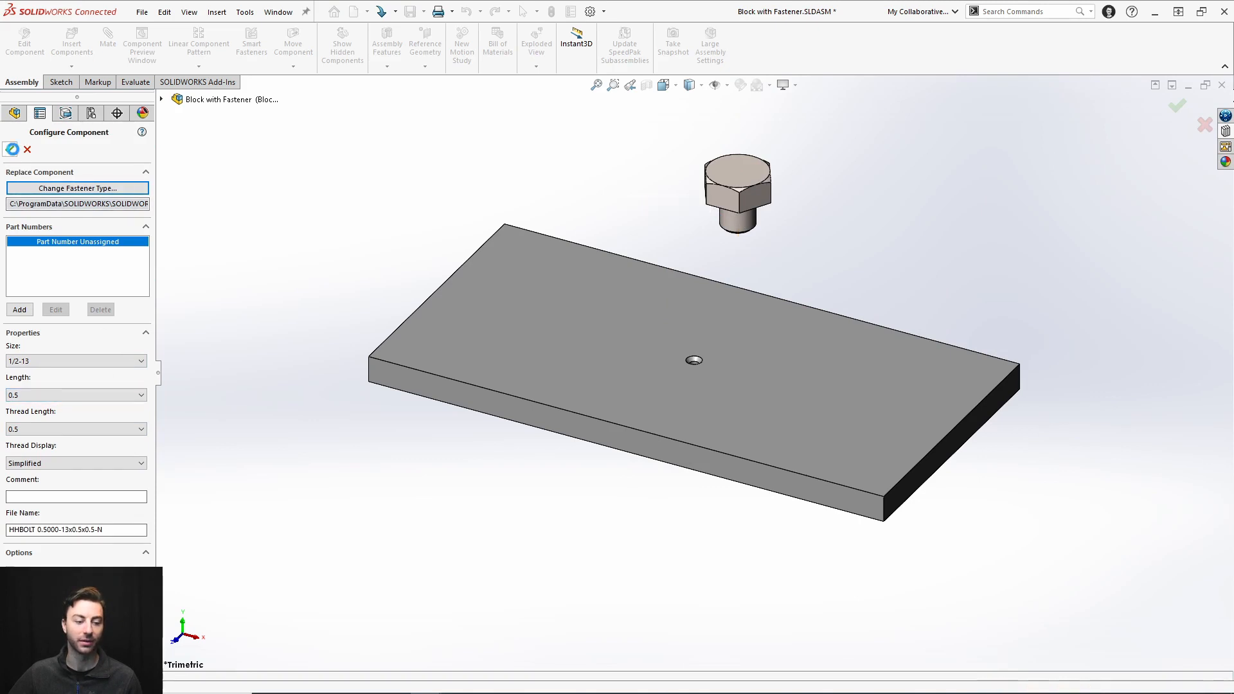
{"action": "left_click", "coordinate": [1176, 106]}
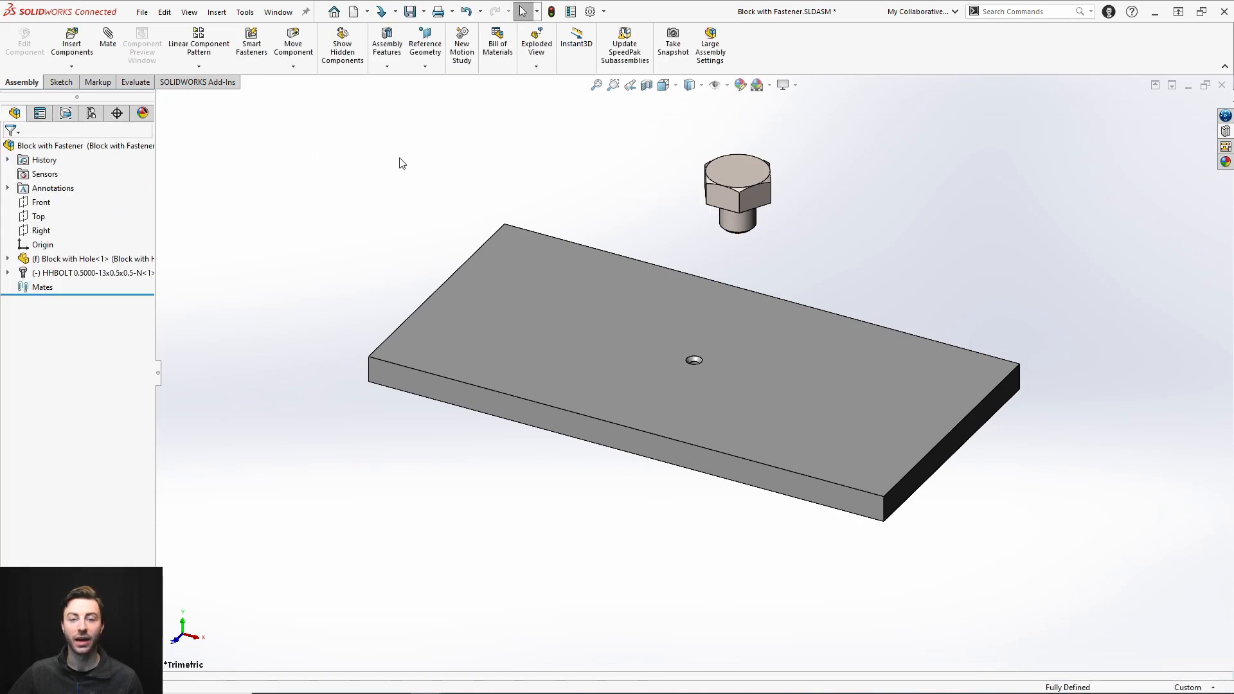
{"action": "mouse_move", "coordinate": [748, 172]}
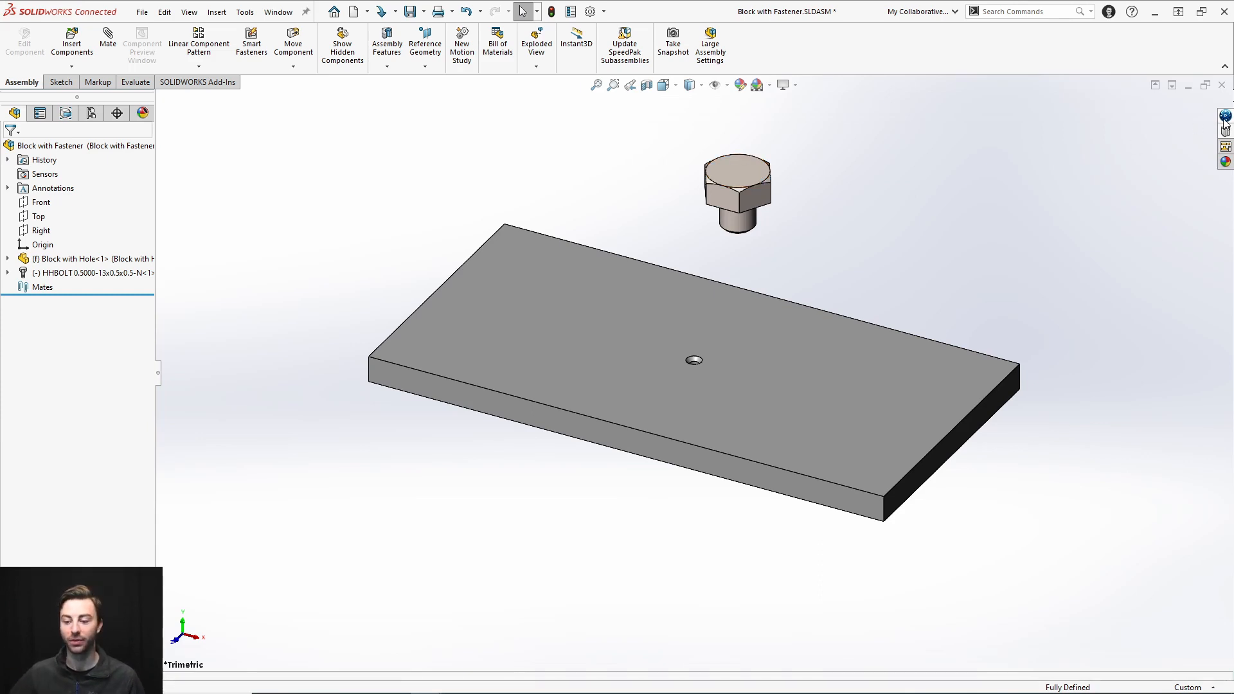
{"action": "left_click", "coordinate": [1224, 115]}
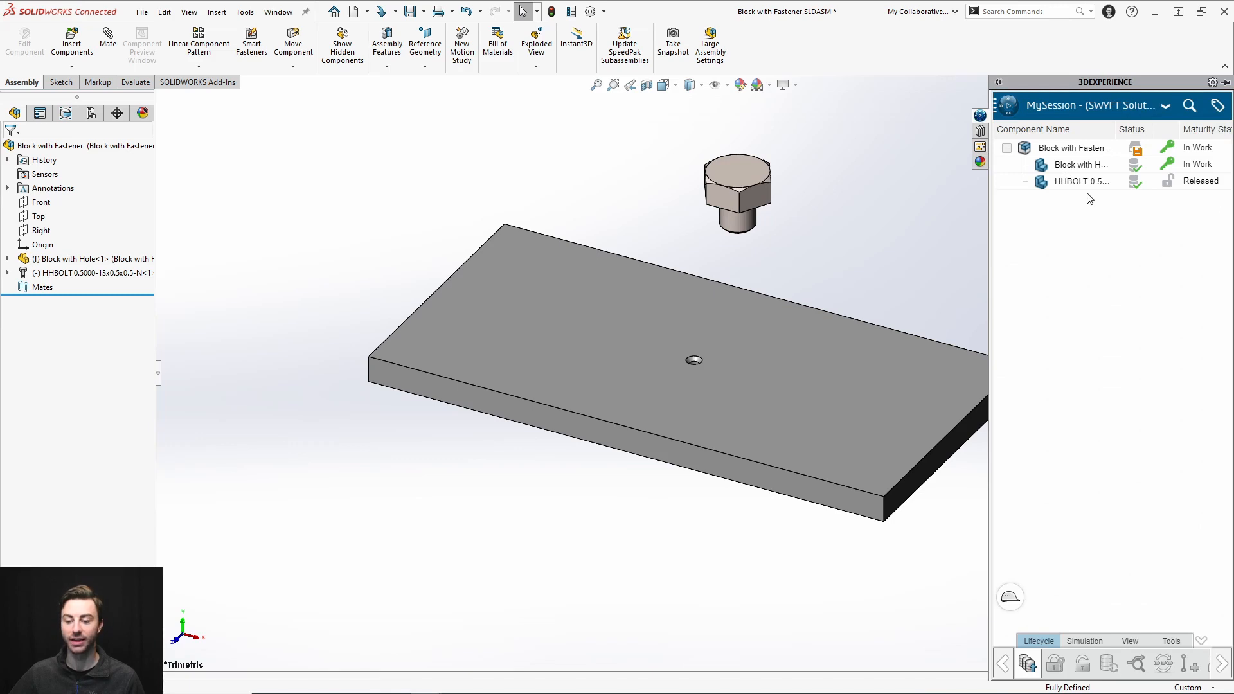
{"action": "mouse_move", "coordinate": [1136, 181]}
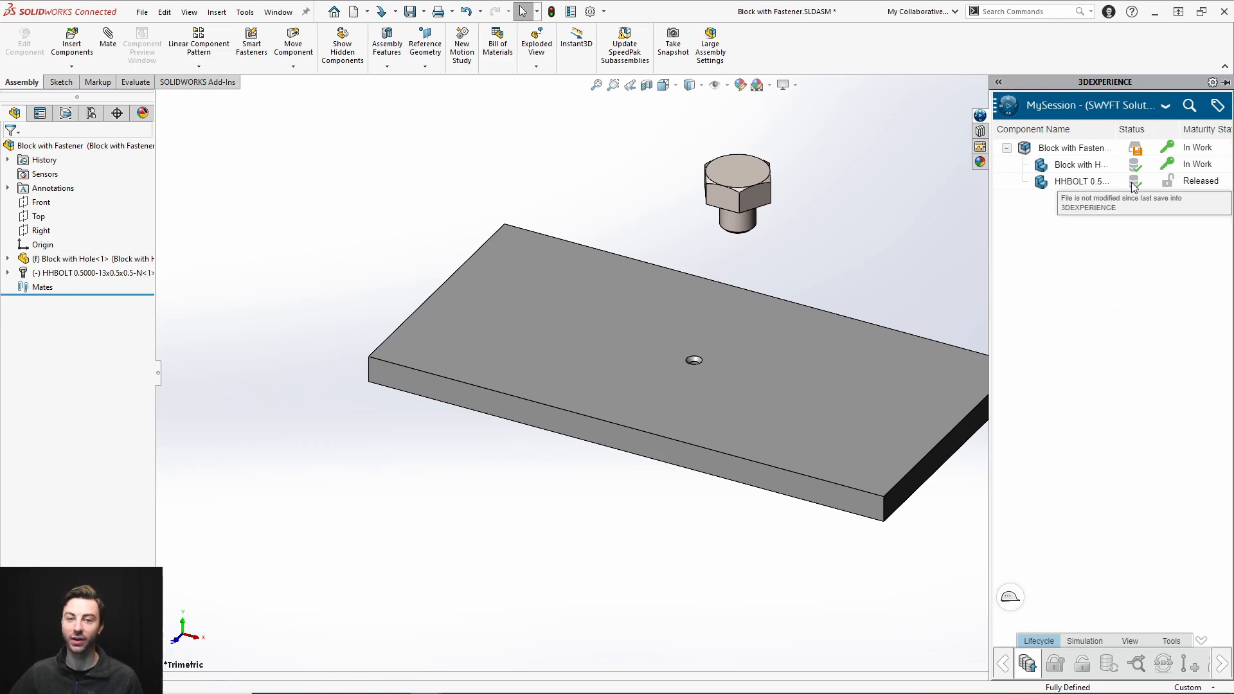
{"action": "mouse_move", "coordinate": [1199, 181]}
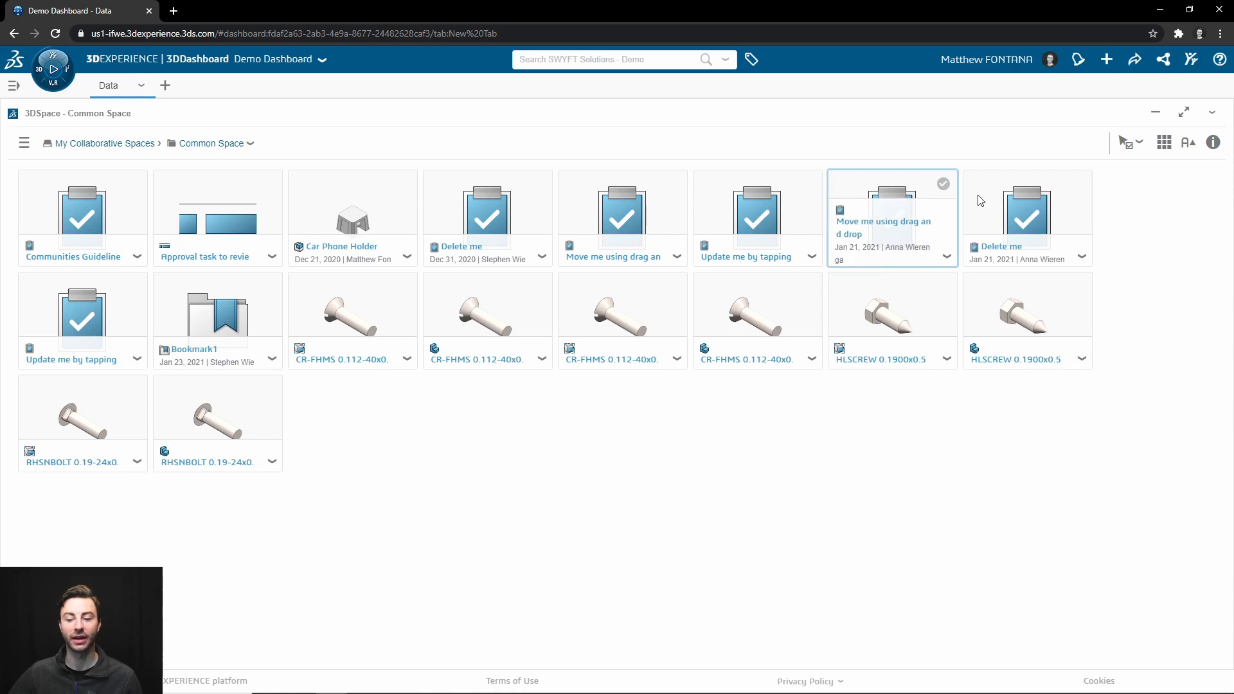
Step: Refresh the Common Space view from the 3DSpace widget's dropdown
{"action": "left_click", "coordinate": [1213, 112]}
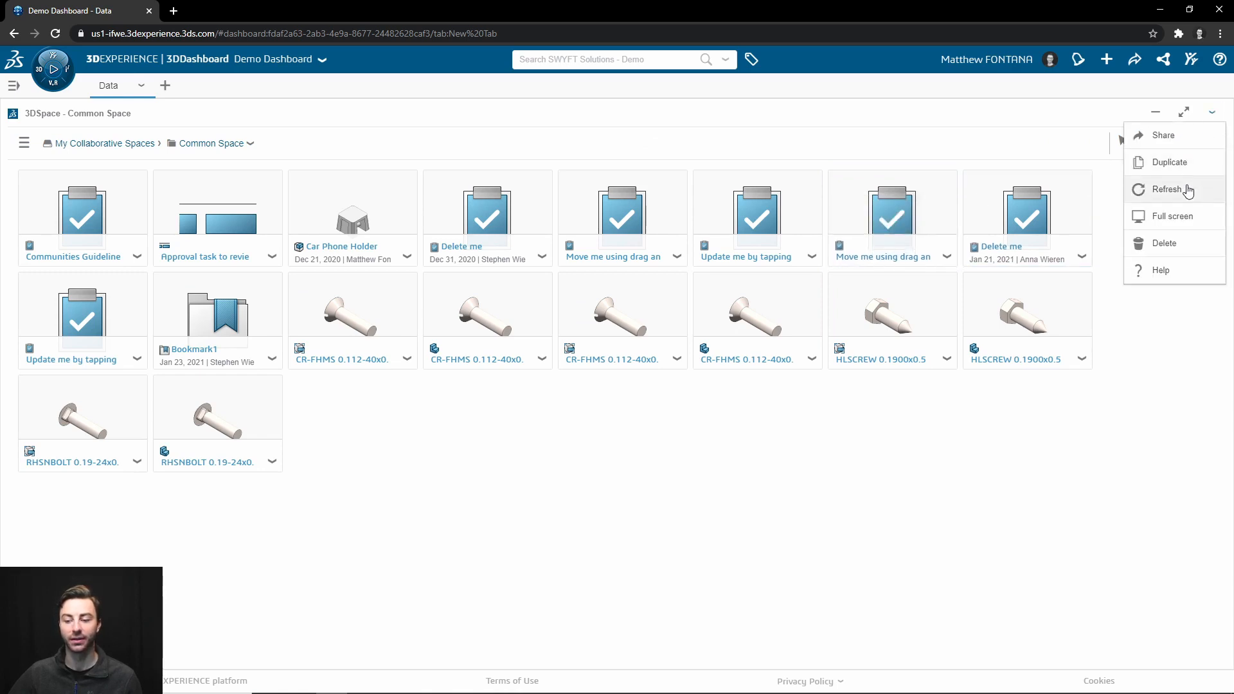
{"action": "left_click", "coordinate": [1168, 189]}
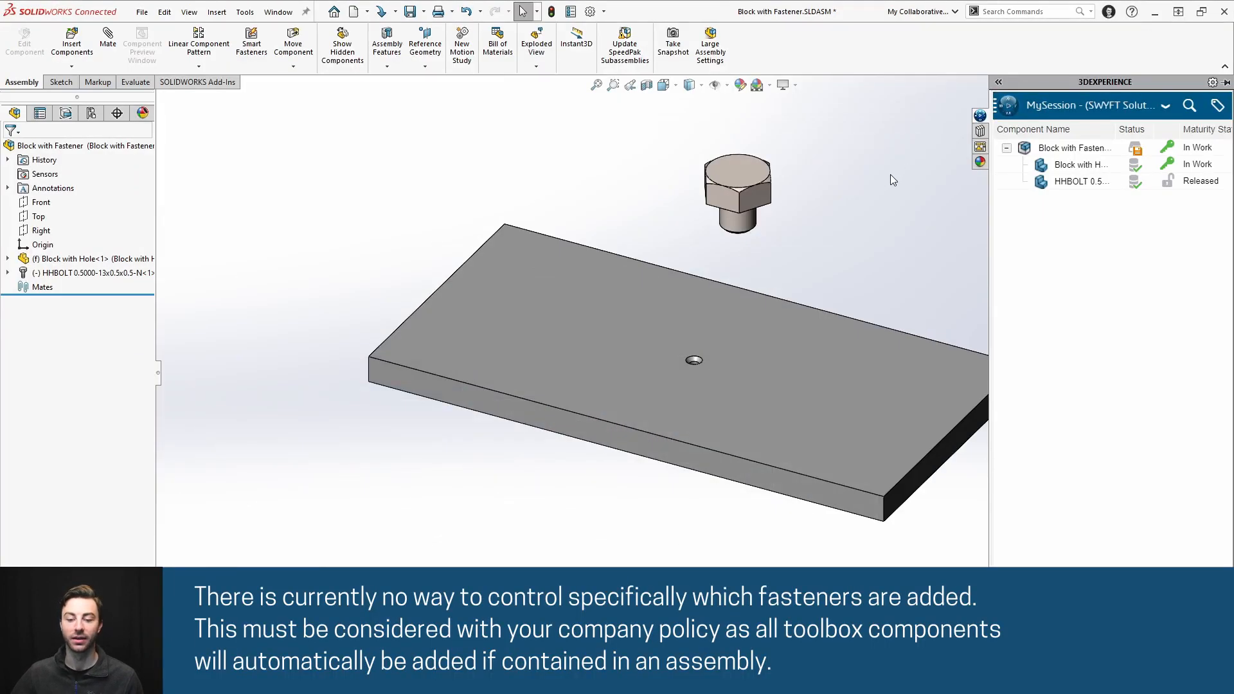
Step: Collapse the 3DEXPERIENCE side panel and show the File menu
{"action": "left_click", "coordinate": [999, 81]}
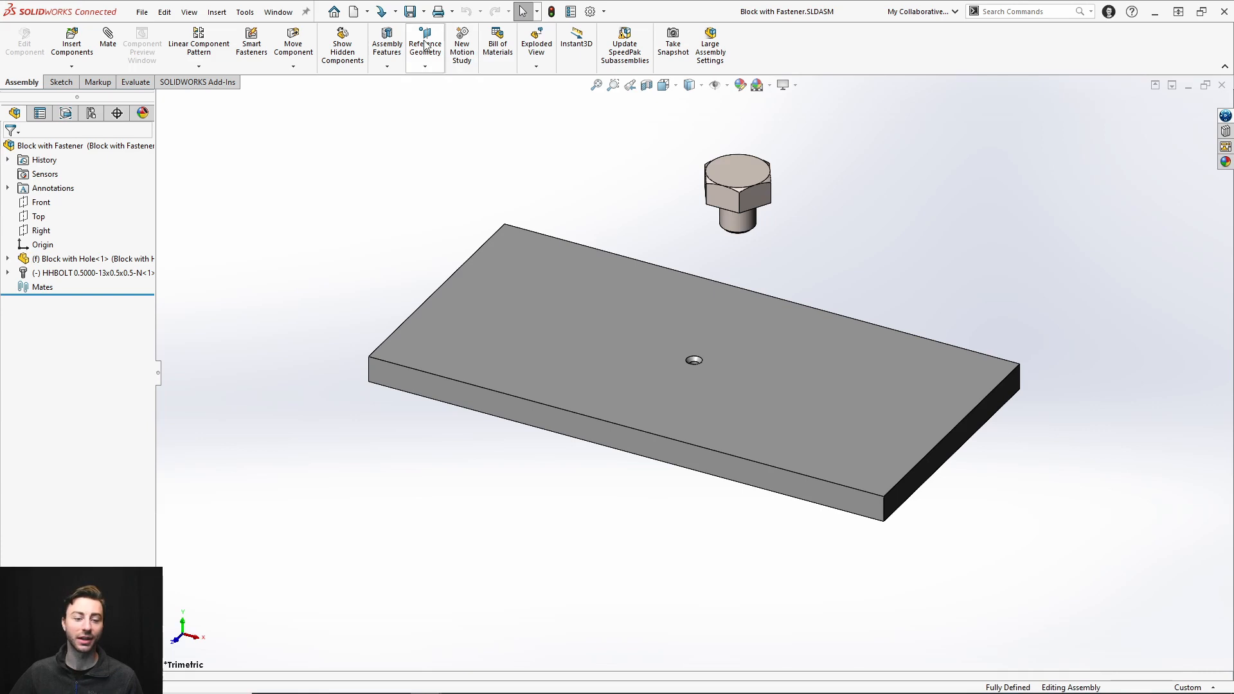
{"action": "left_click", "coordinate": [142, 12]}
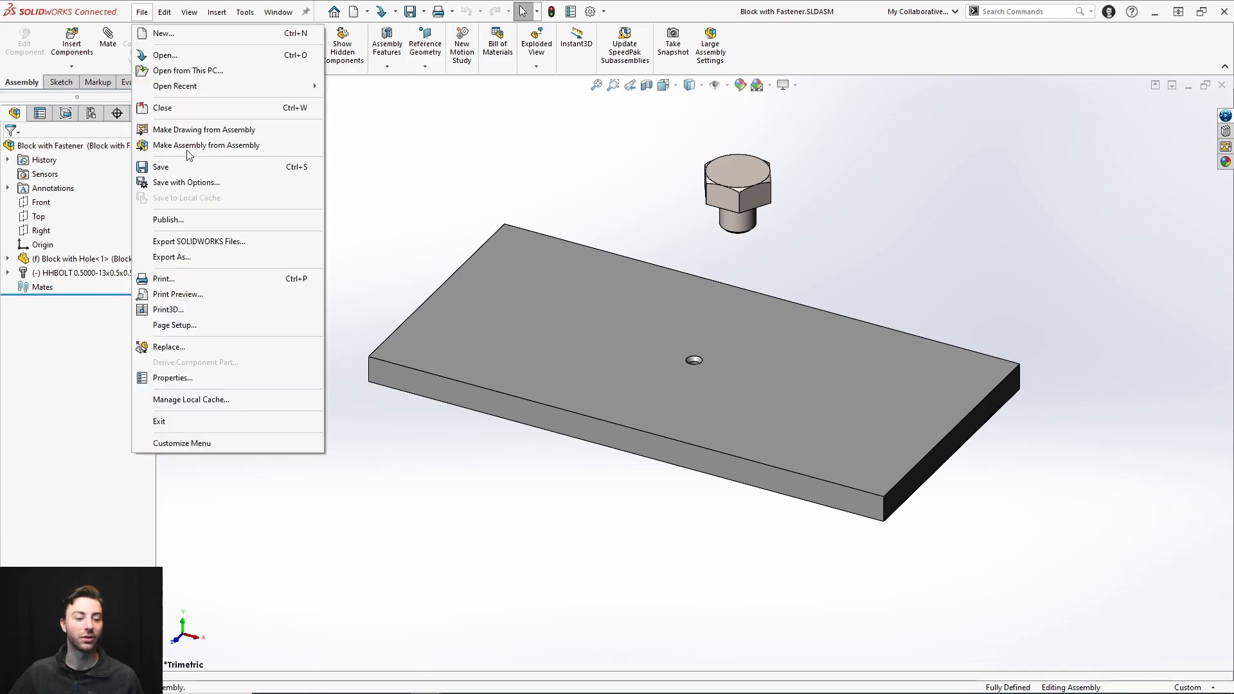
{"action": "mouse_move", "coordinate": [186, 256]}
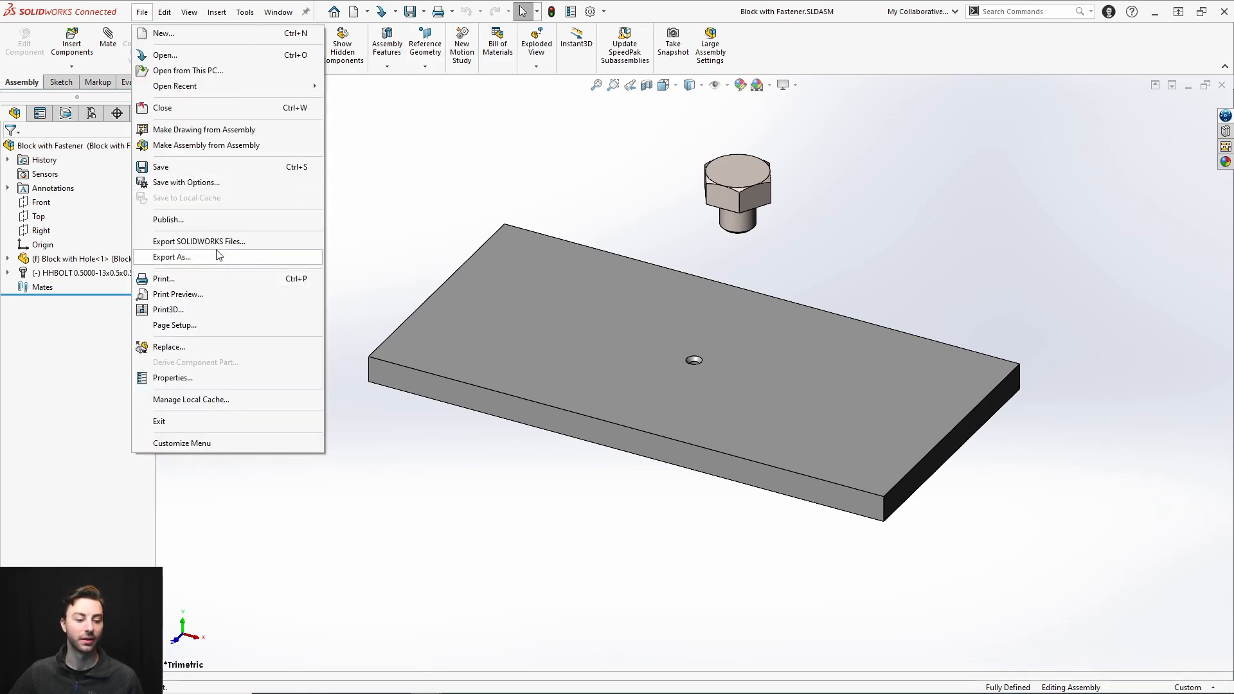
Step: Export Block with Fastener, Block with Hole and the HHBOLT part
{"action": "left_click", "coordinate": [175, 256]}
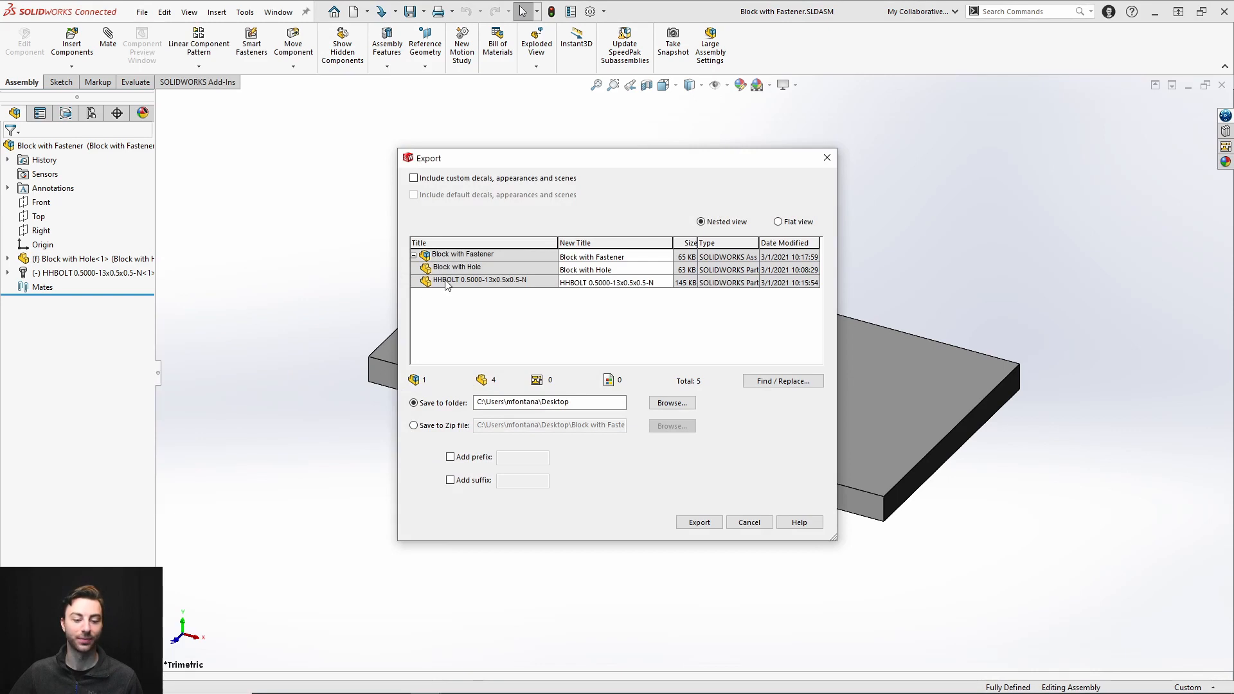
{"action": "mouse_move", "coordinate": [691, 290]}
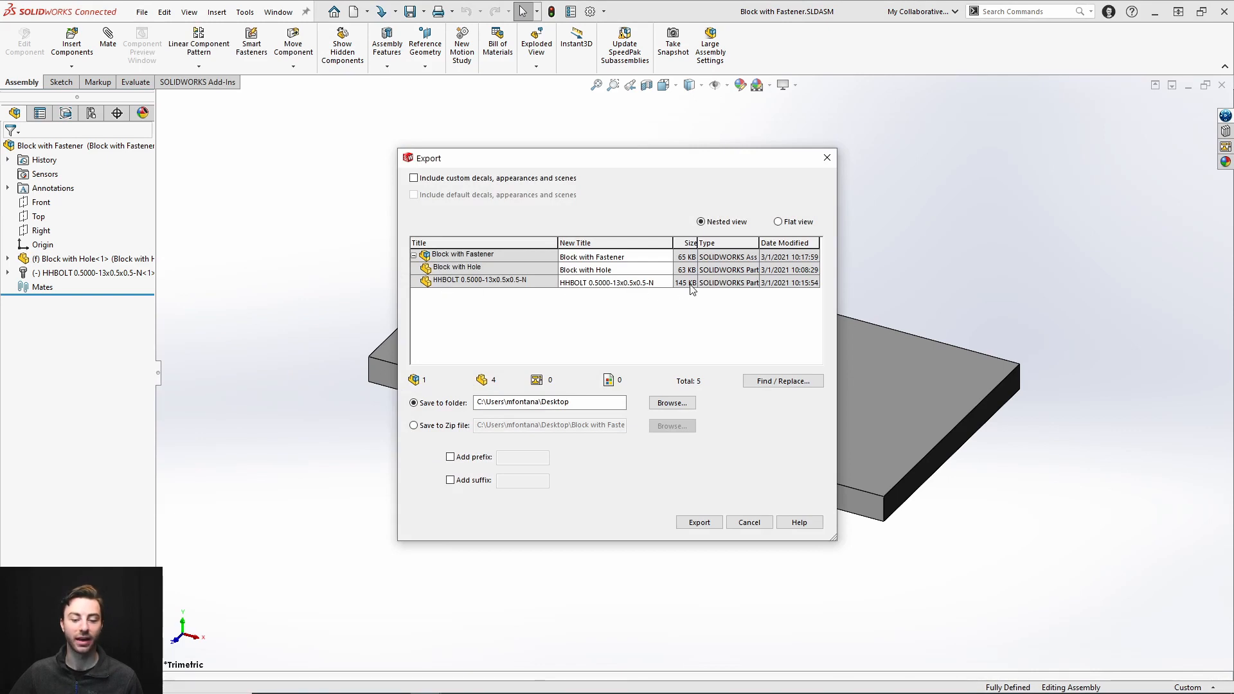
{"action": "mouse_move", "coordinate": [662, 284]}
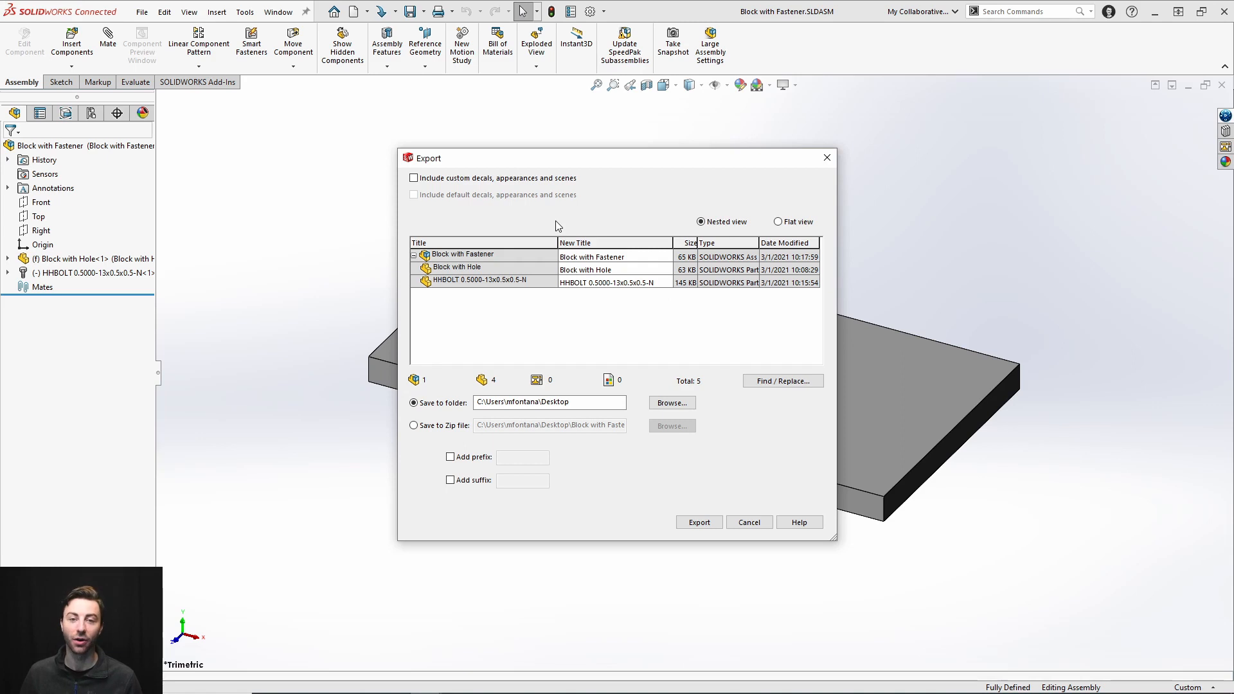
{"action": "mouse_move", "coordinate": [543, 274]}
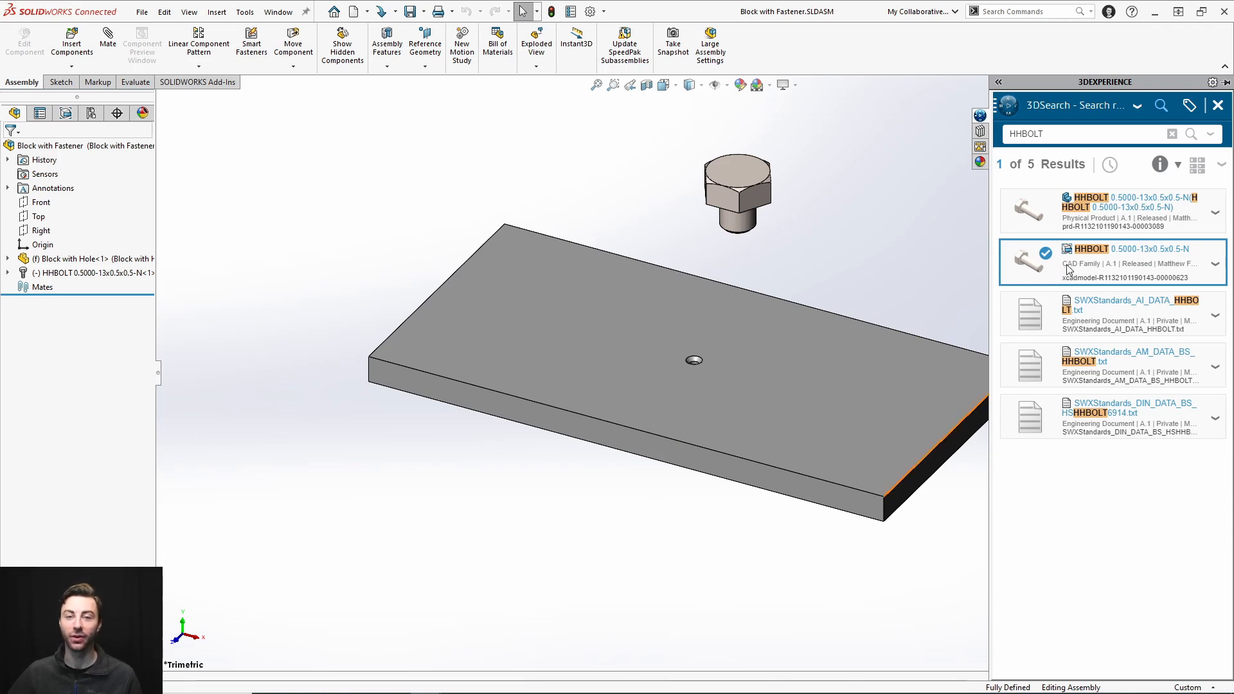
{"action": "mouse_move", "coordinate": [1090, 261]}
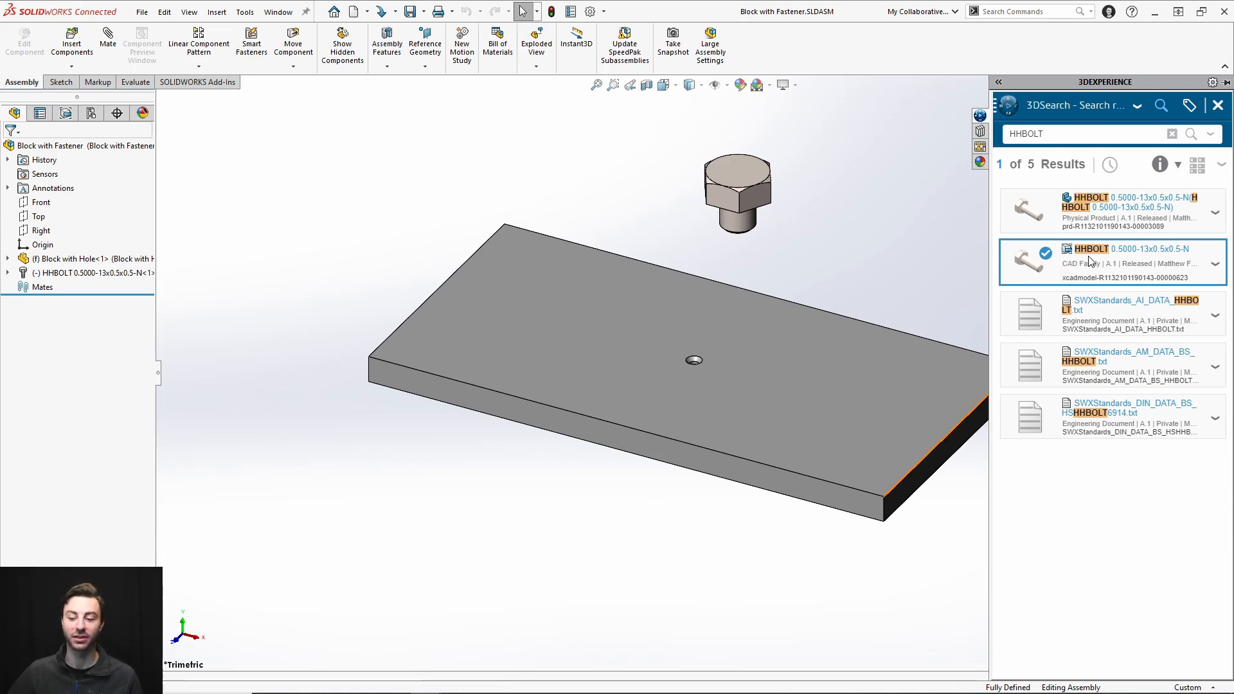
Step: Try opening the HHBOLT CAD family and dismiss the PLM Services refusal
{"action": "left_click", "coordinate": [1217, 105]}
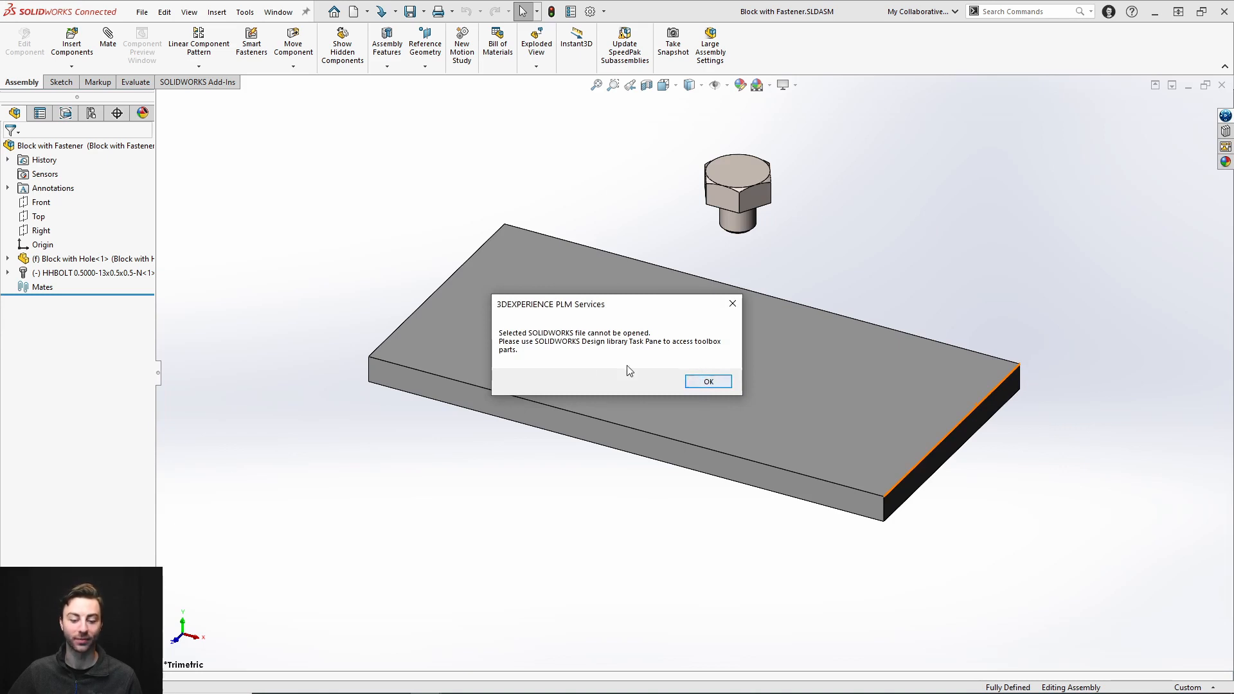
{"action": "left_click", "coordinate": [706, 381]}
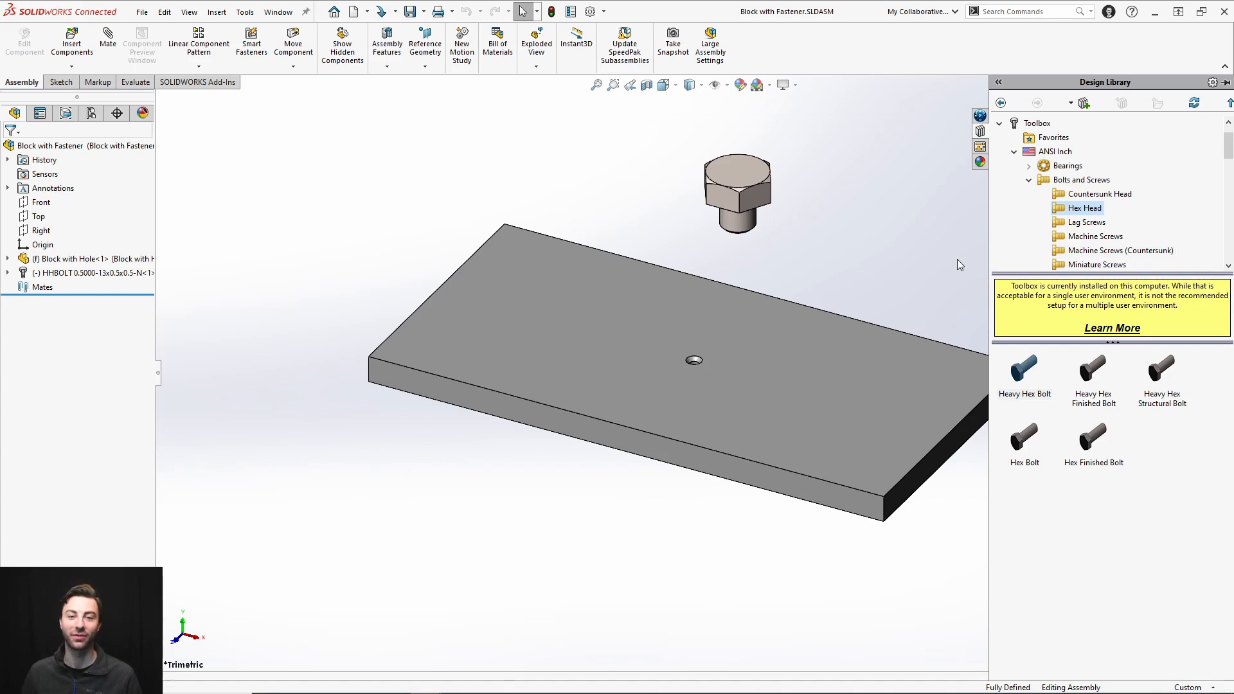
{"action": "mouse_move", "coordinate": [1066, 350]}
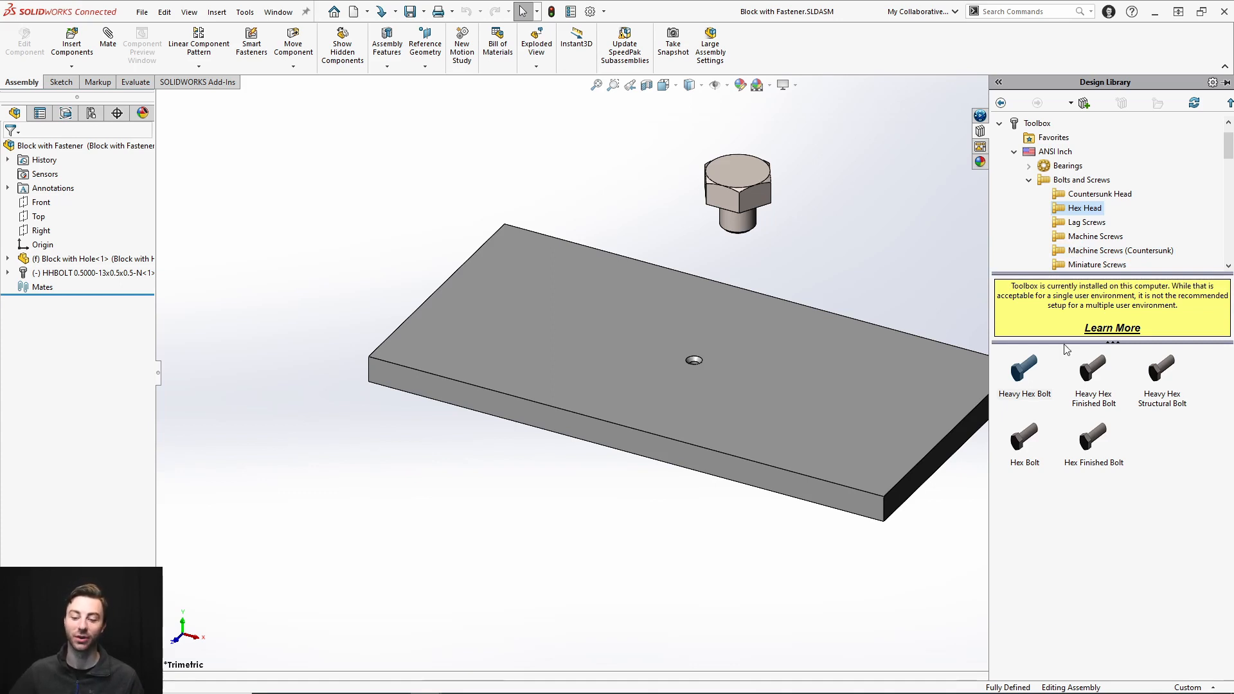
{"action": "mouse_move", "coordinate": [1093, 437]}
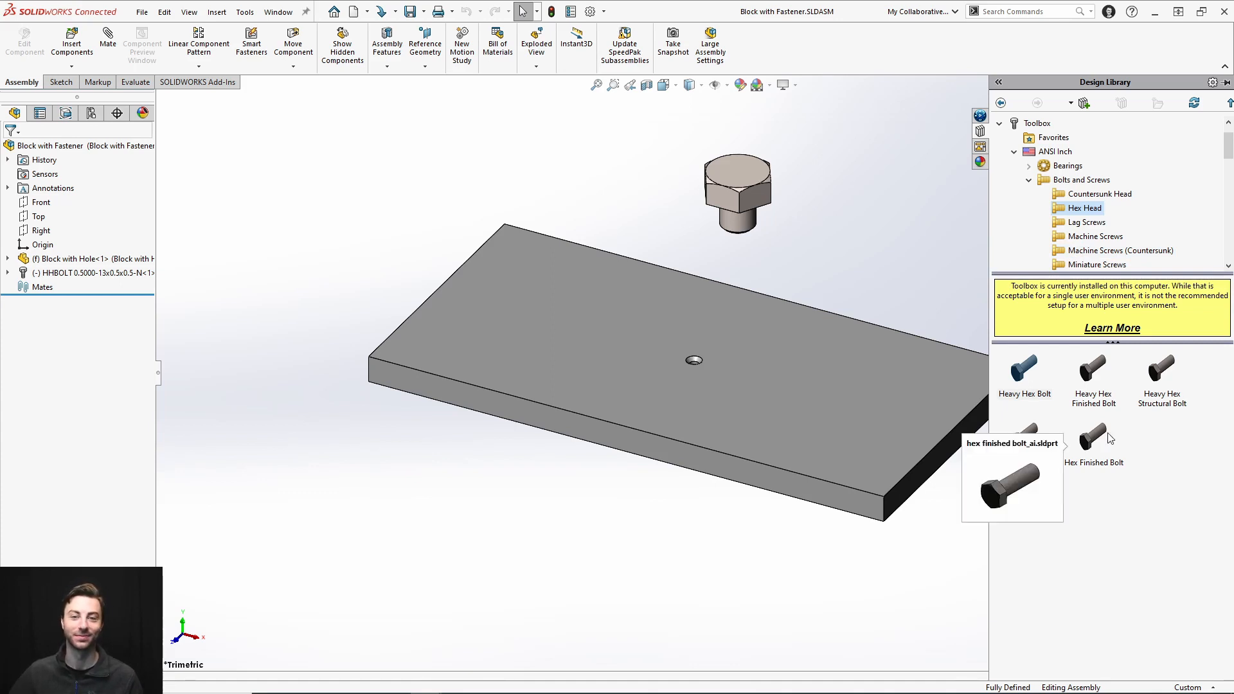
{"action": "mouse_move", "coordinate": [1131, 517]}
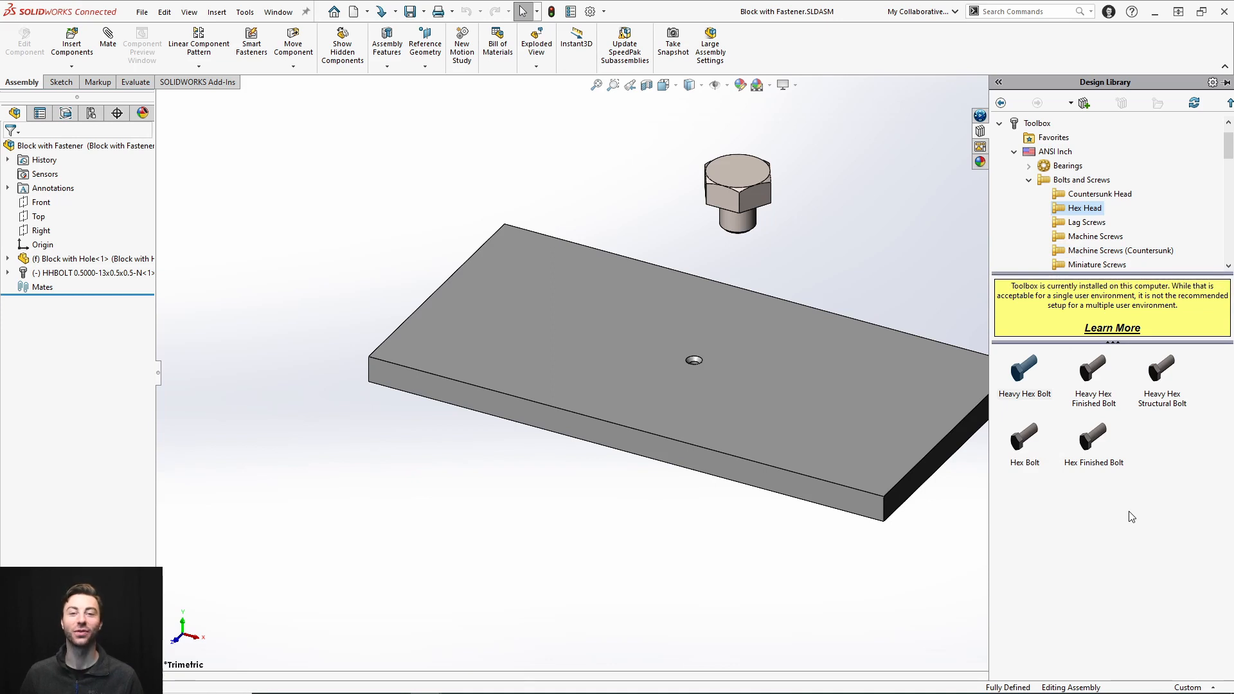